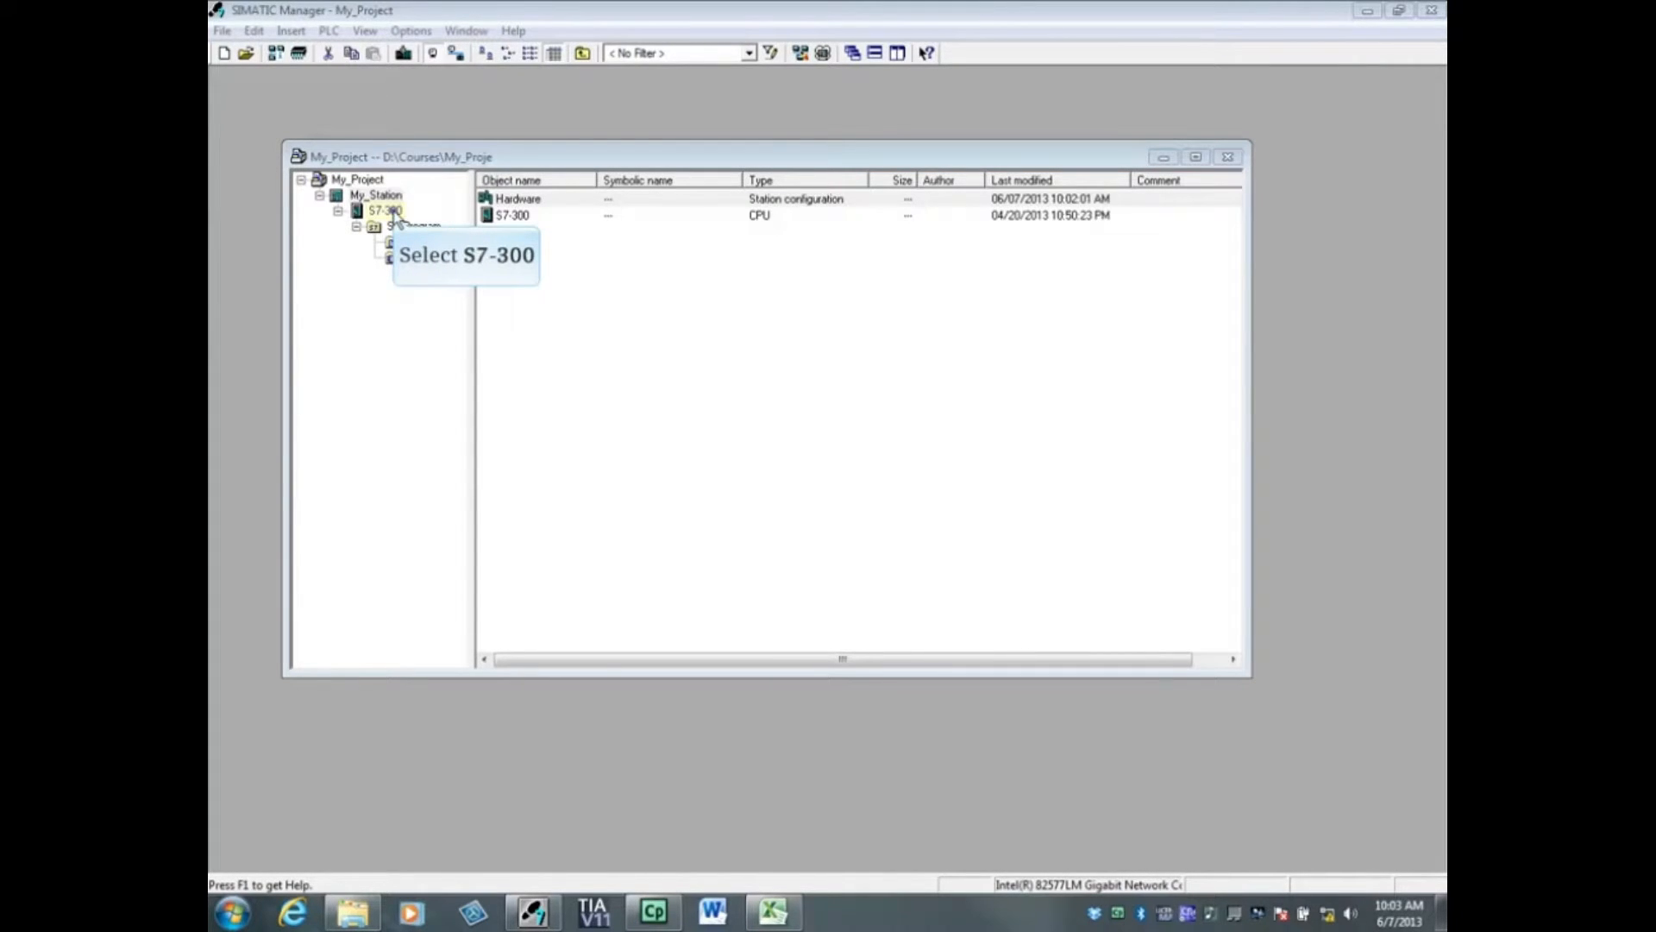
Select My_Station's S7-300 CPU and show the PLC menu commands
{"action": "left_click", "coordinate": [383, 210]}
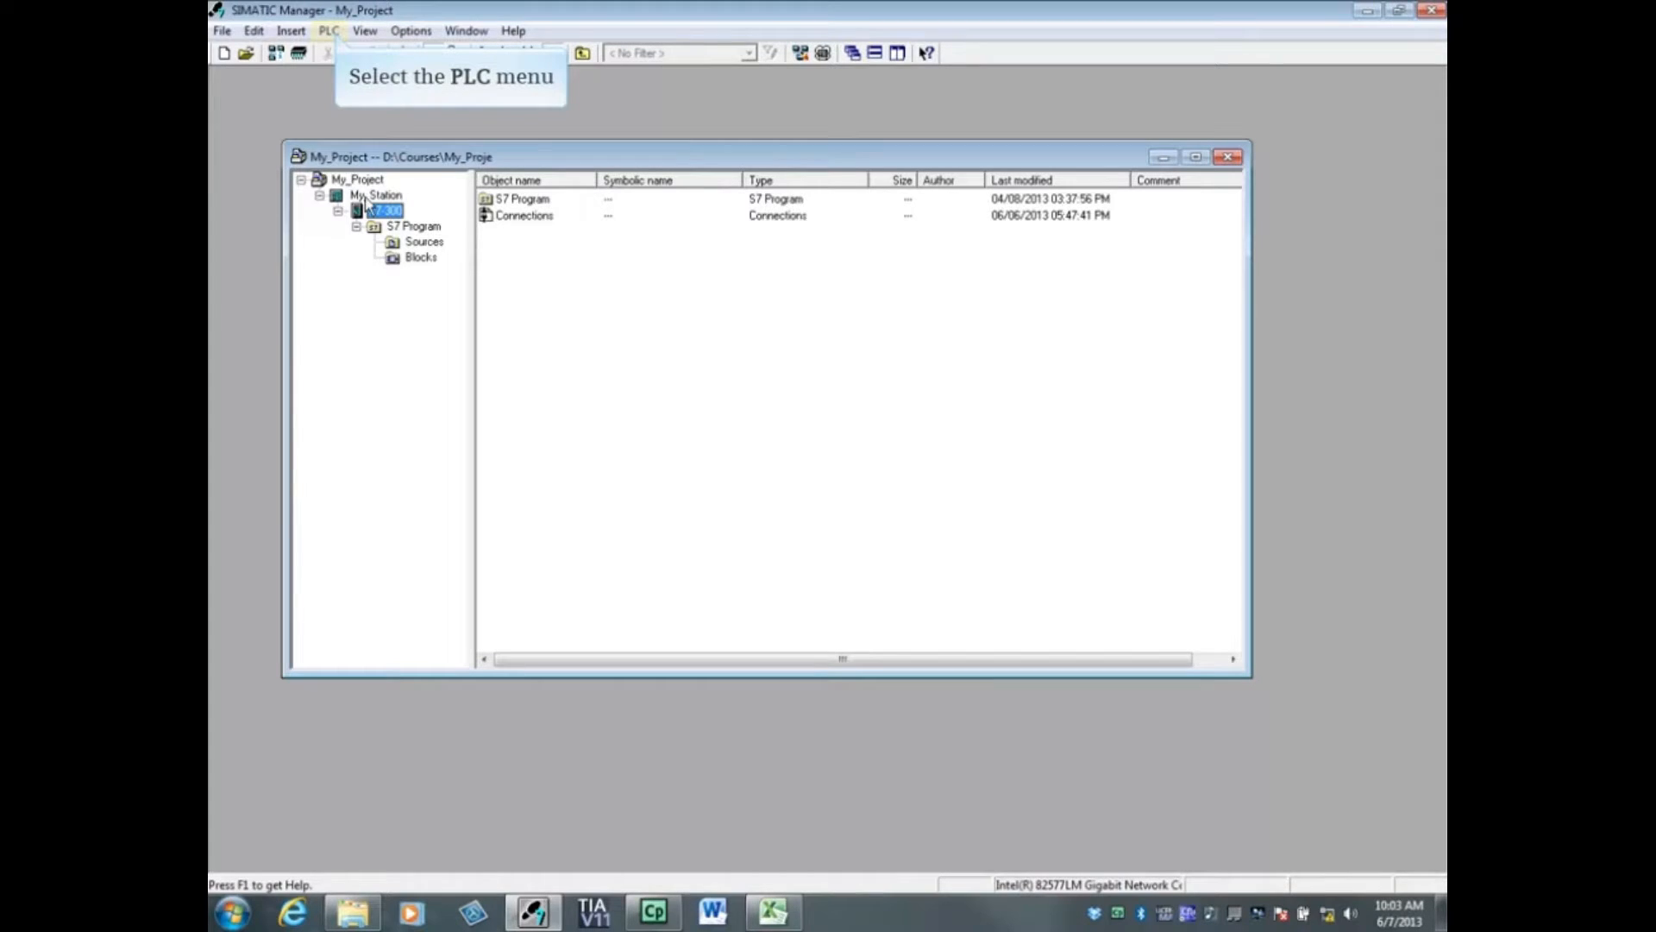
{"action": "left_click", "coordinate": [329, 29]}
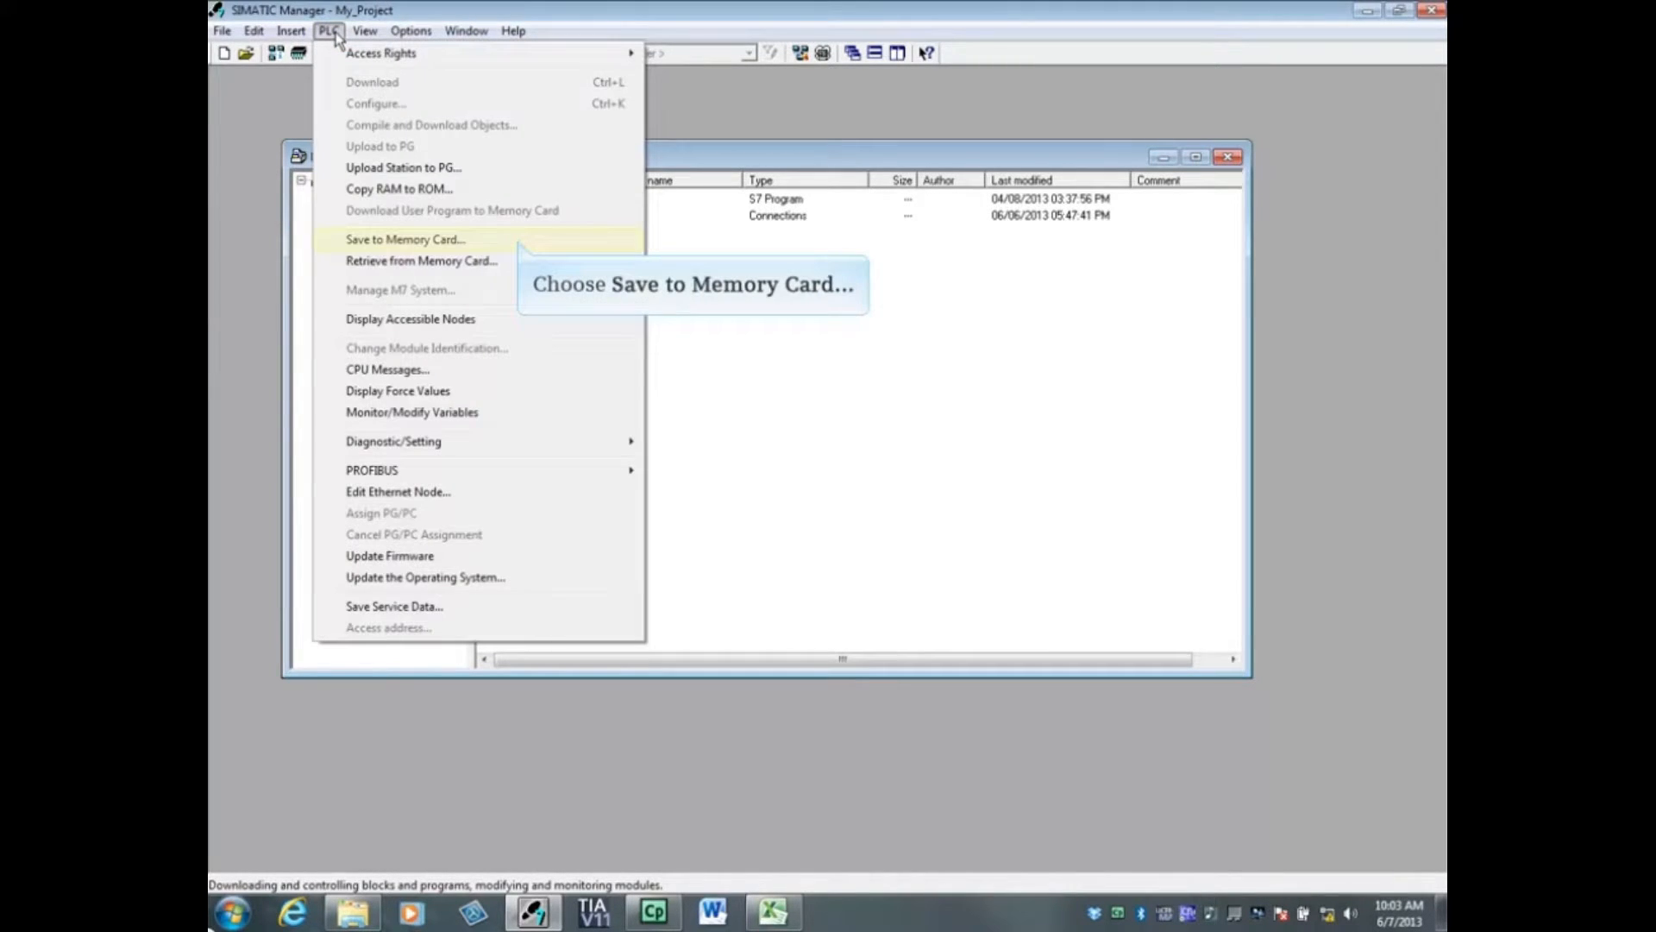
{"action": "mouse_move", "coordinate": [518, 245]}
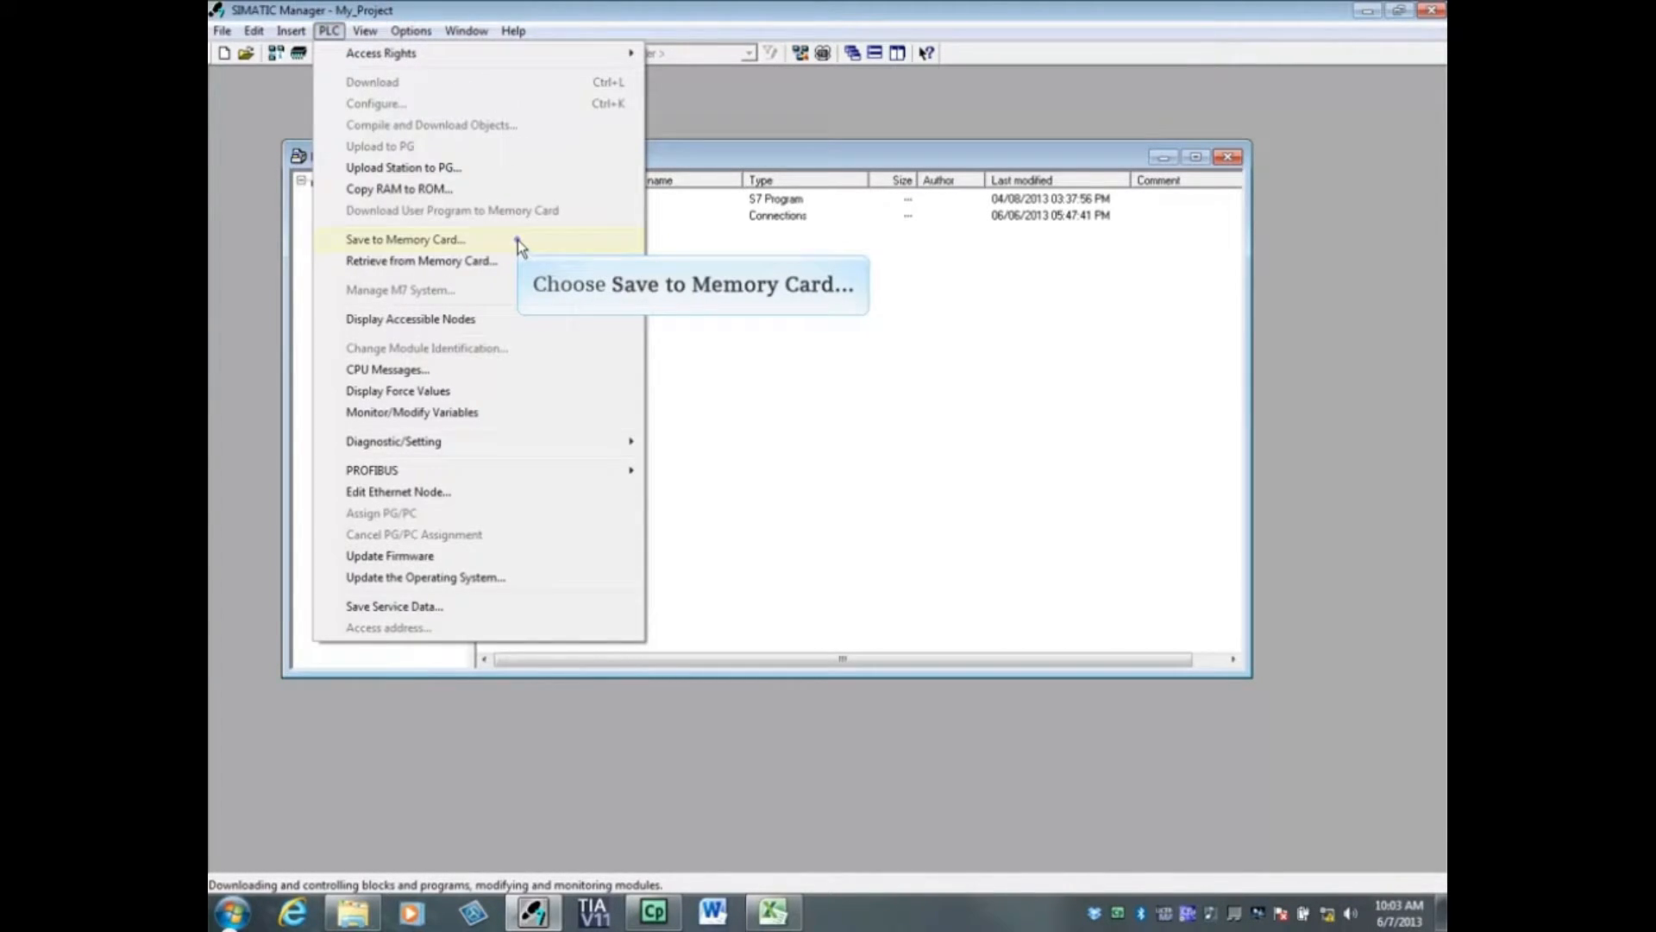
Choose Save to Memory Card from the PLC menu
{"action": "left_click", "coordinate": [404, 239]}
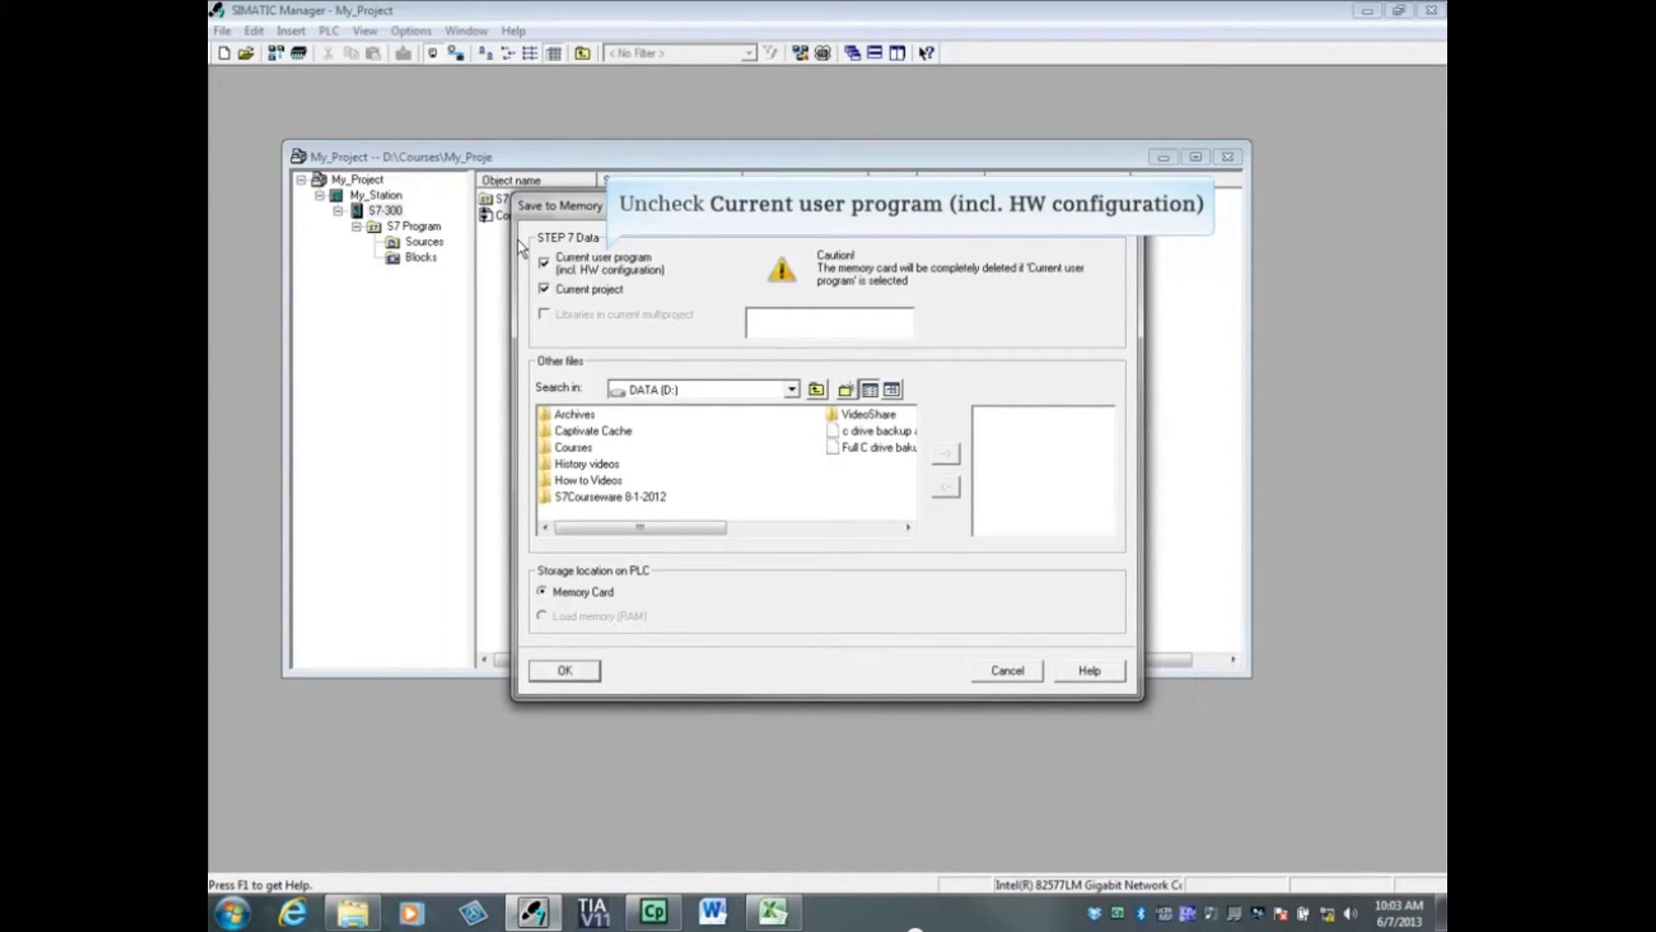
Untick Current user program, keep Current project ticked, and confirm the memory-card save
{"action": "left_click", "coordinate": [544, 263]}
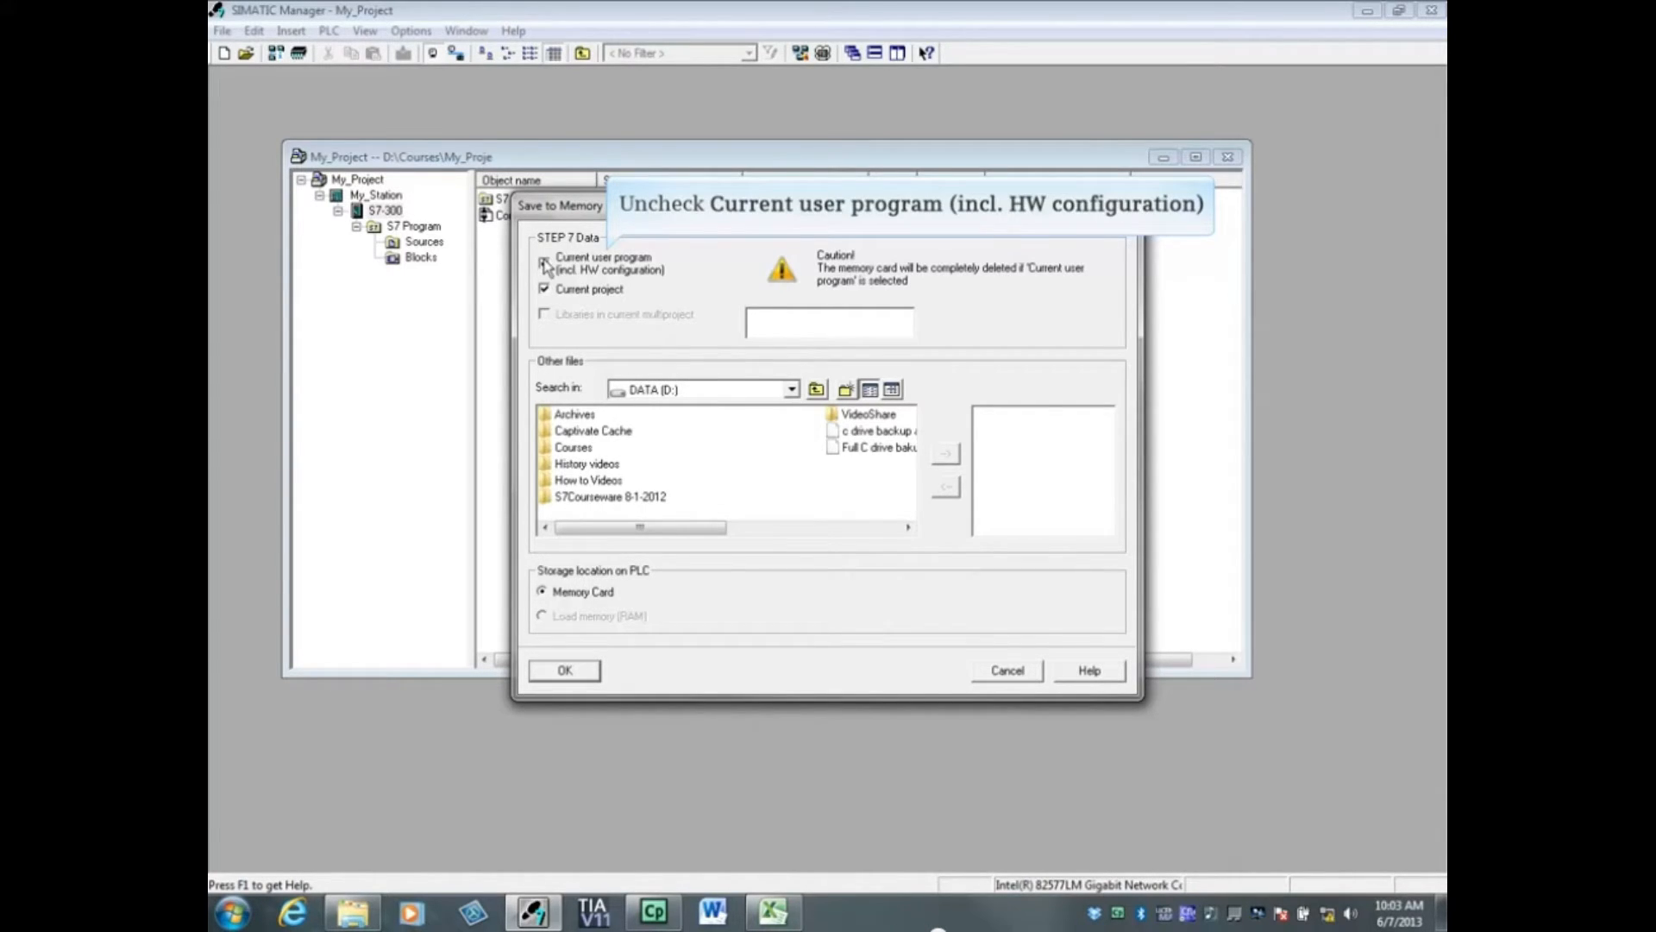
{"action": "left_click", "coordinate": [543, 263]}
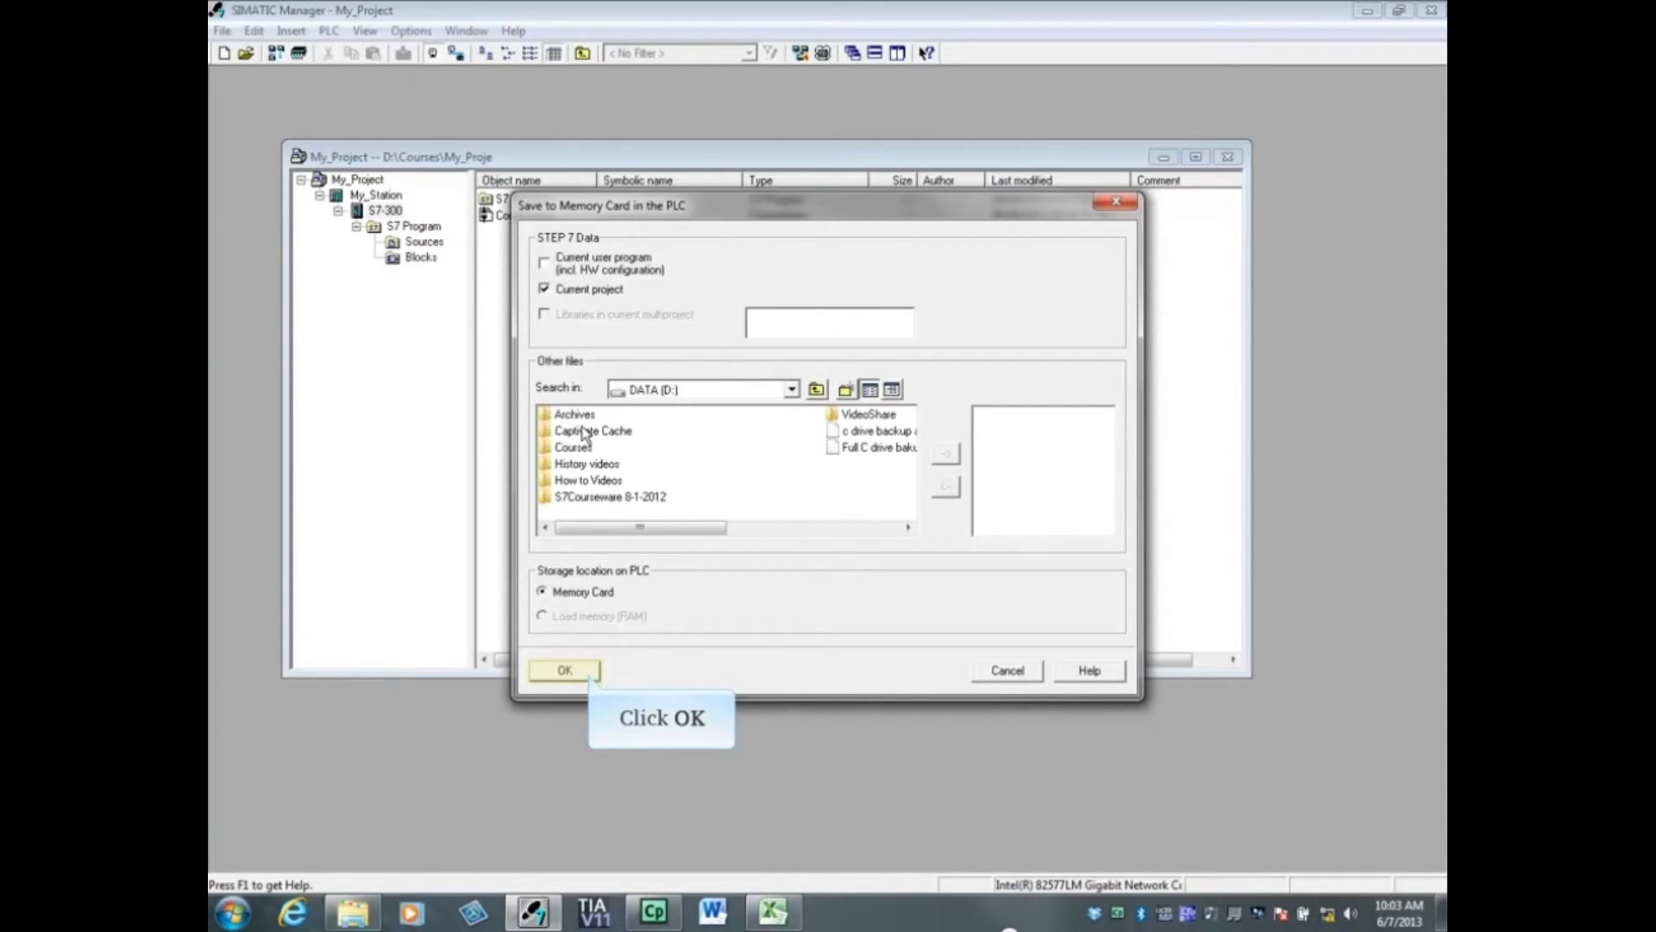
{"action": "left_click", "coordinate": [564, 670]}
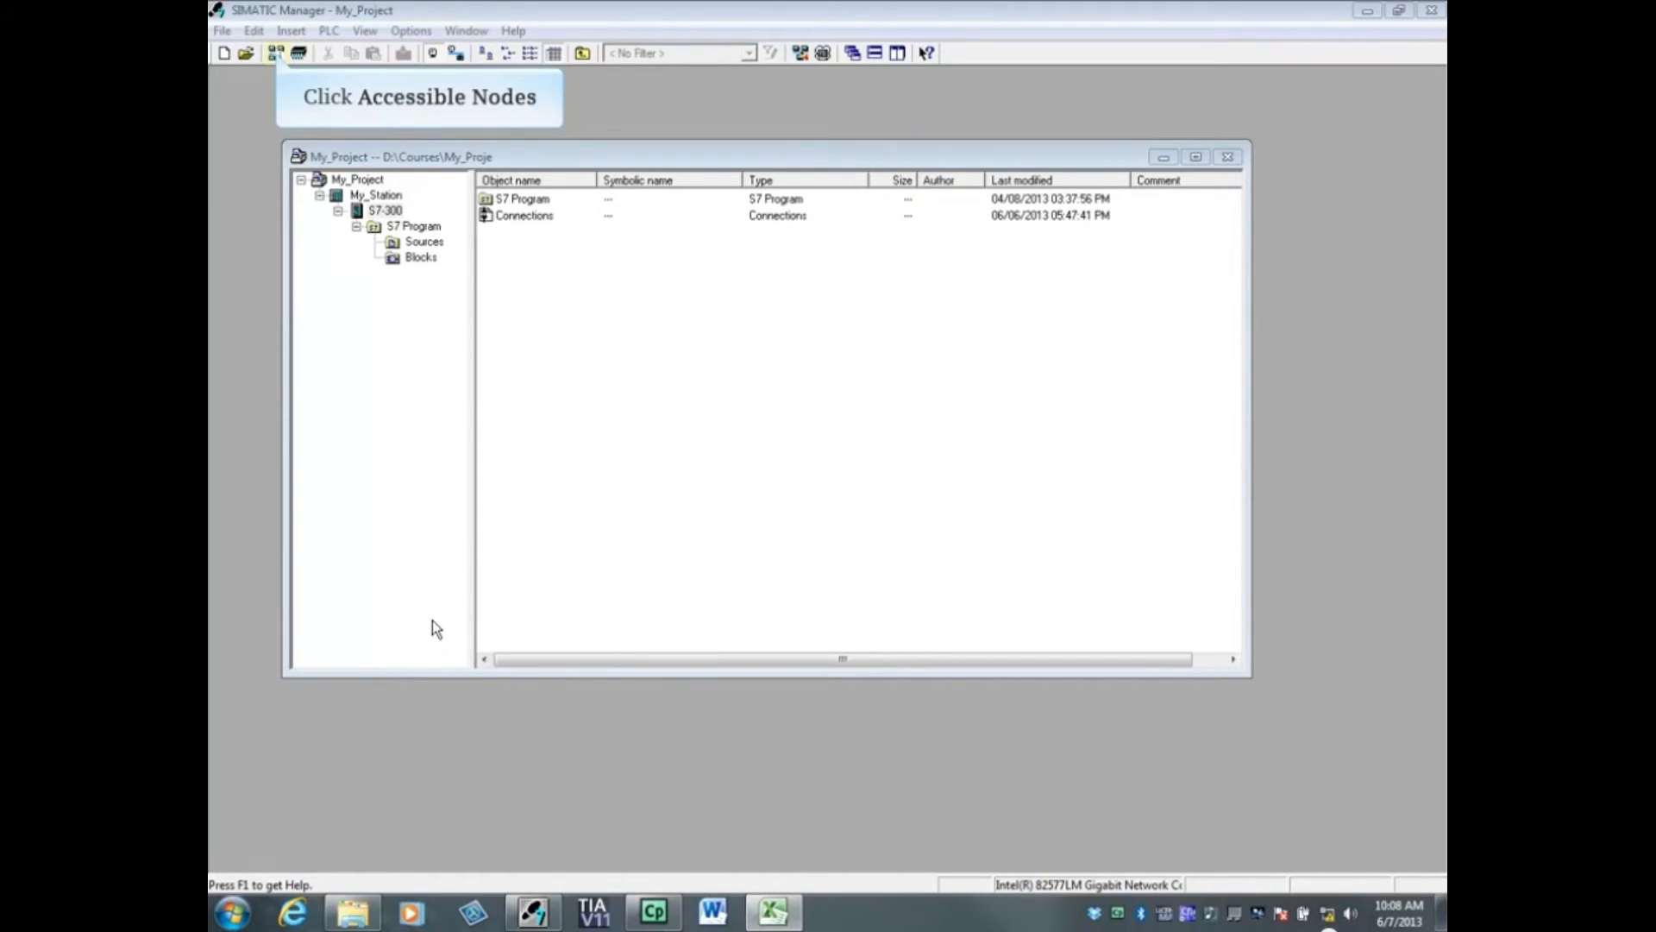
{"action": "mouse_move", "coordinate": [278, 55]}
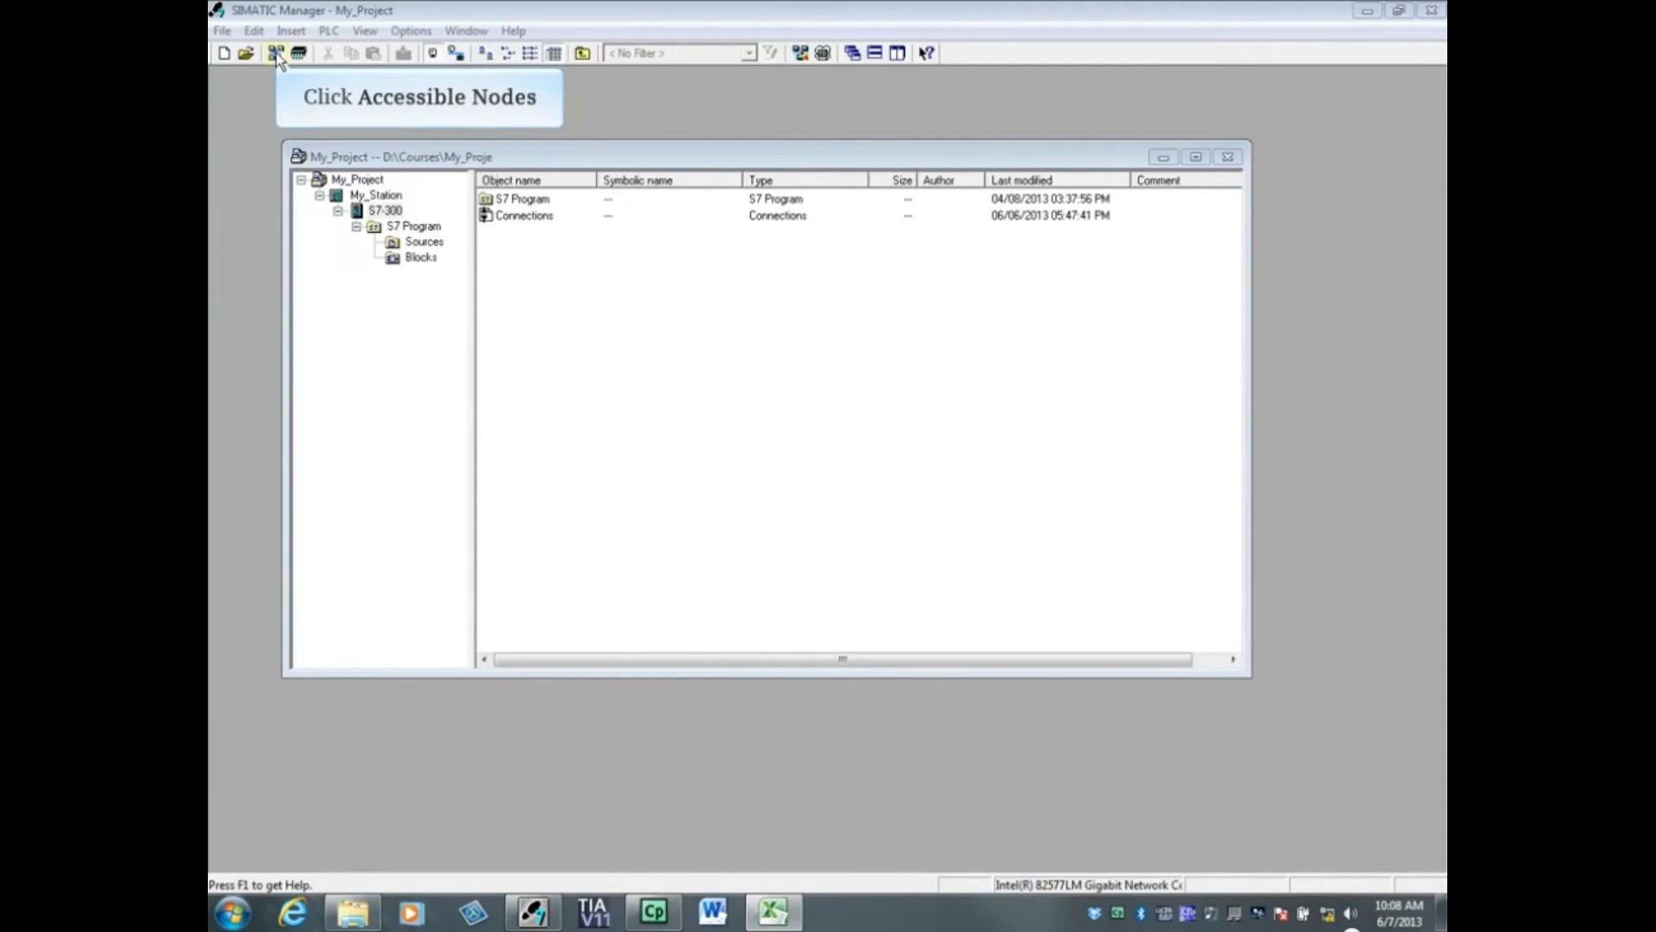
Open Accessible Nodes and expand s7-cpu-pn down to its Blocks folder
{"action": "left_click", "coordinate": [276, 52]}
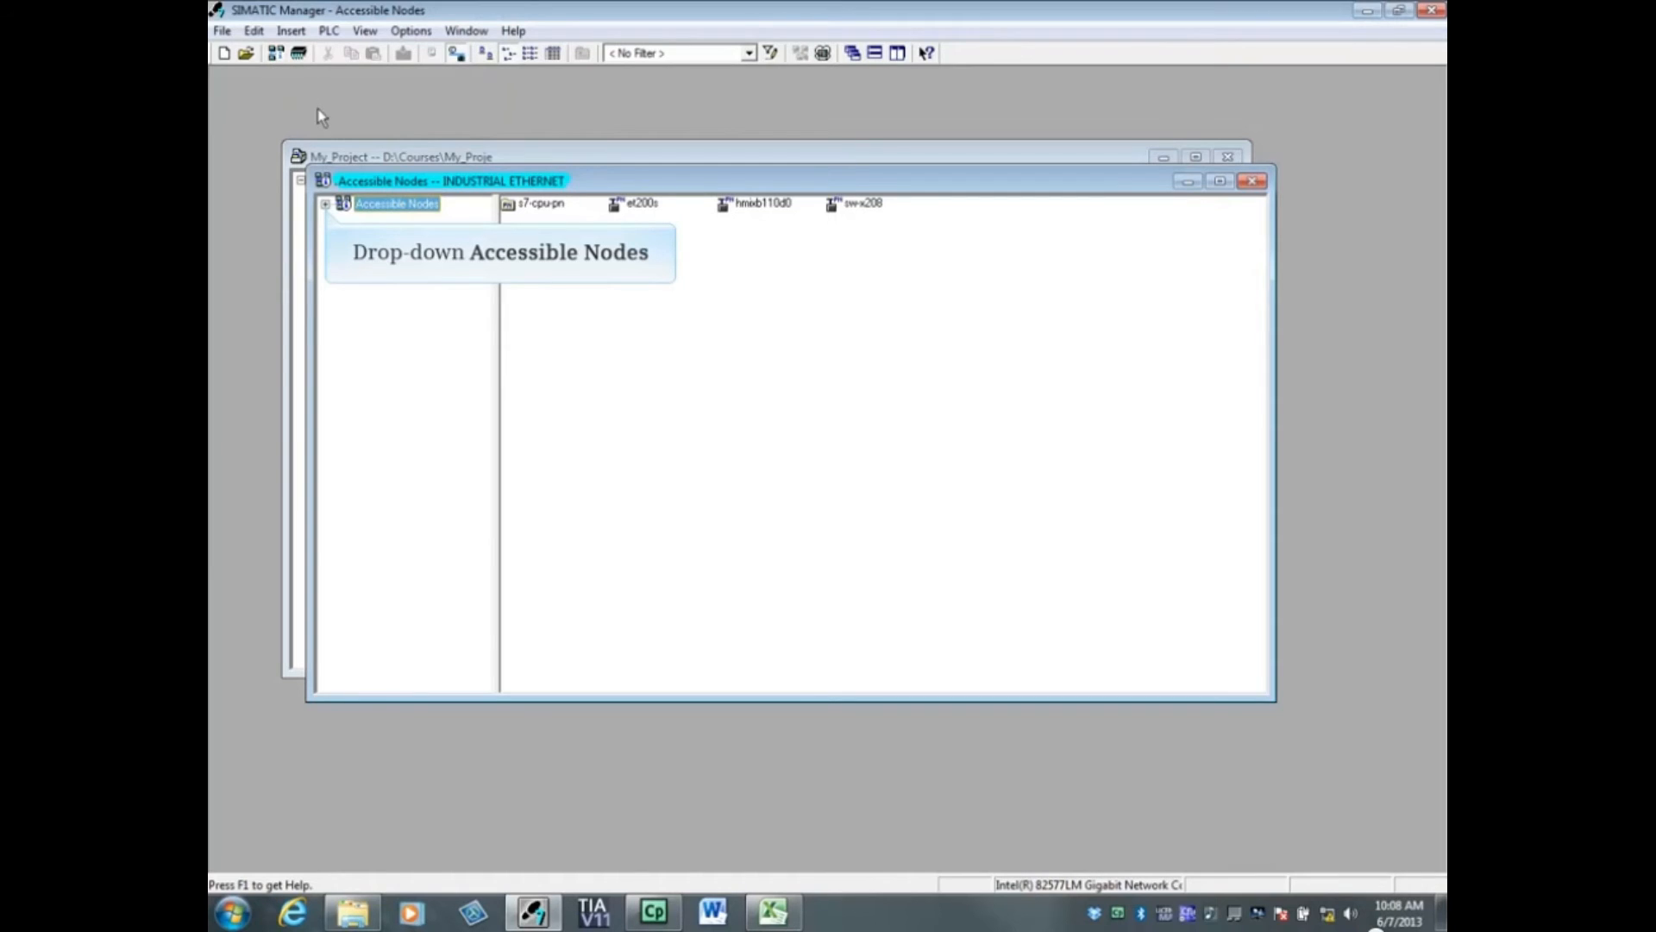
{"action": "left_click", "coordinate": [326, 203]}
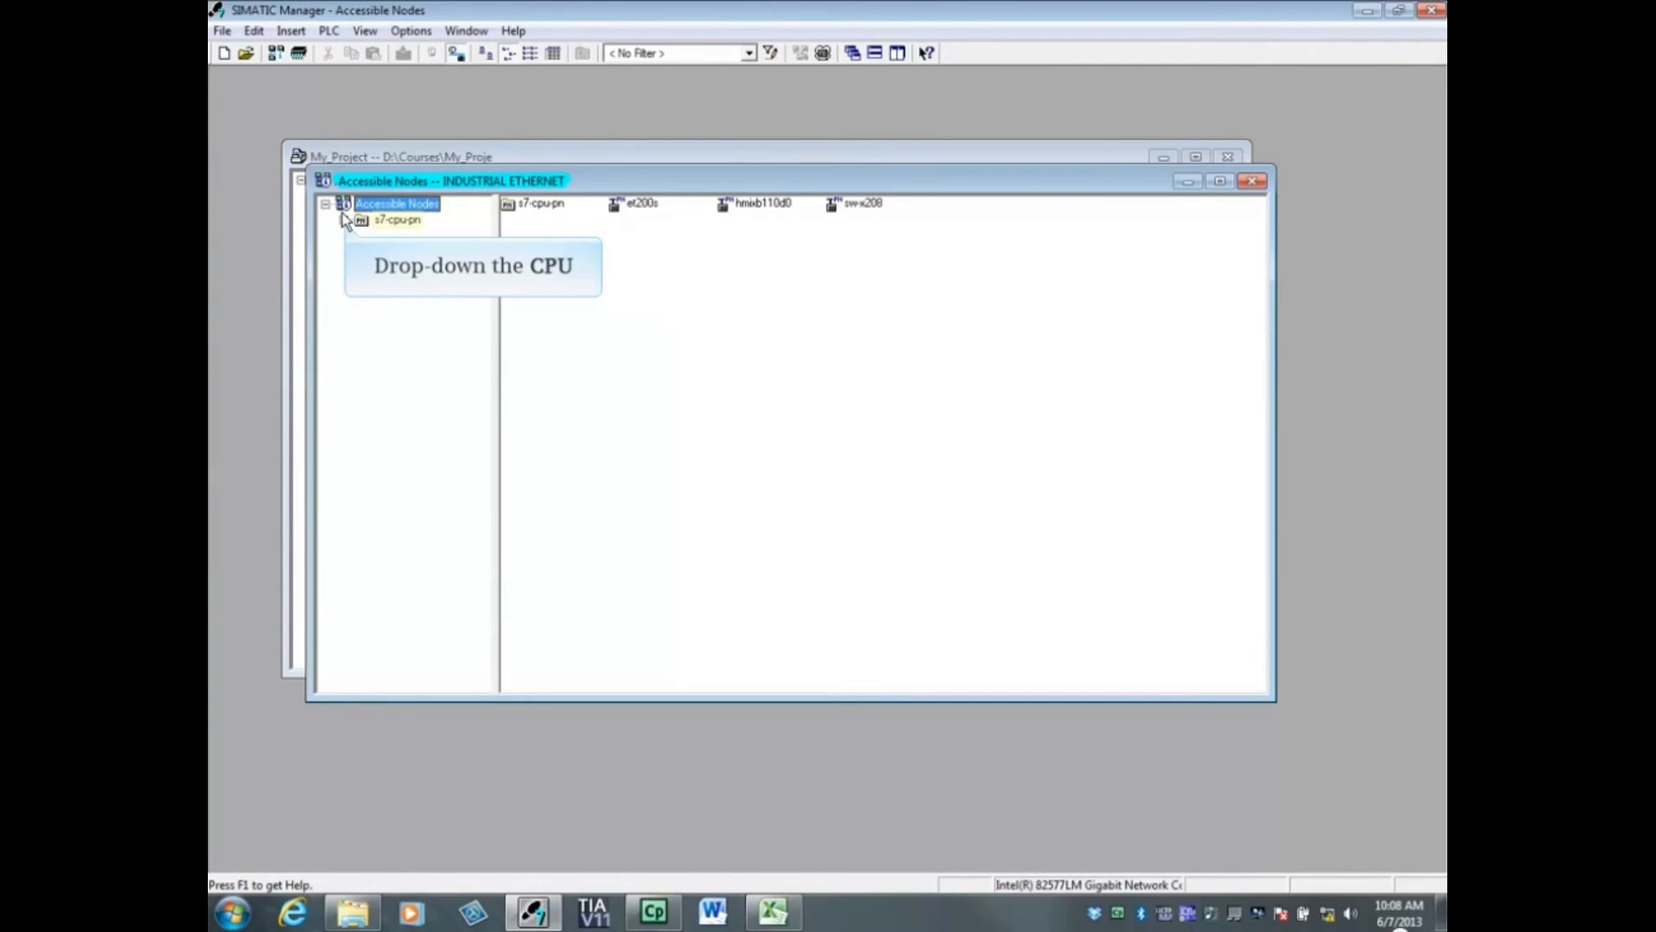
{"action": "left_click", "coordinate": [345, 218]}
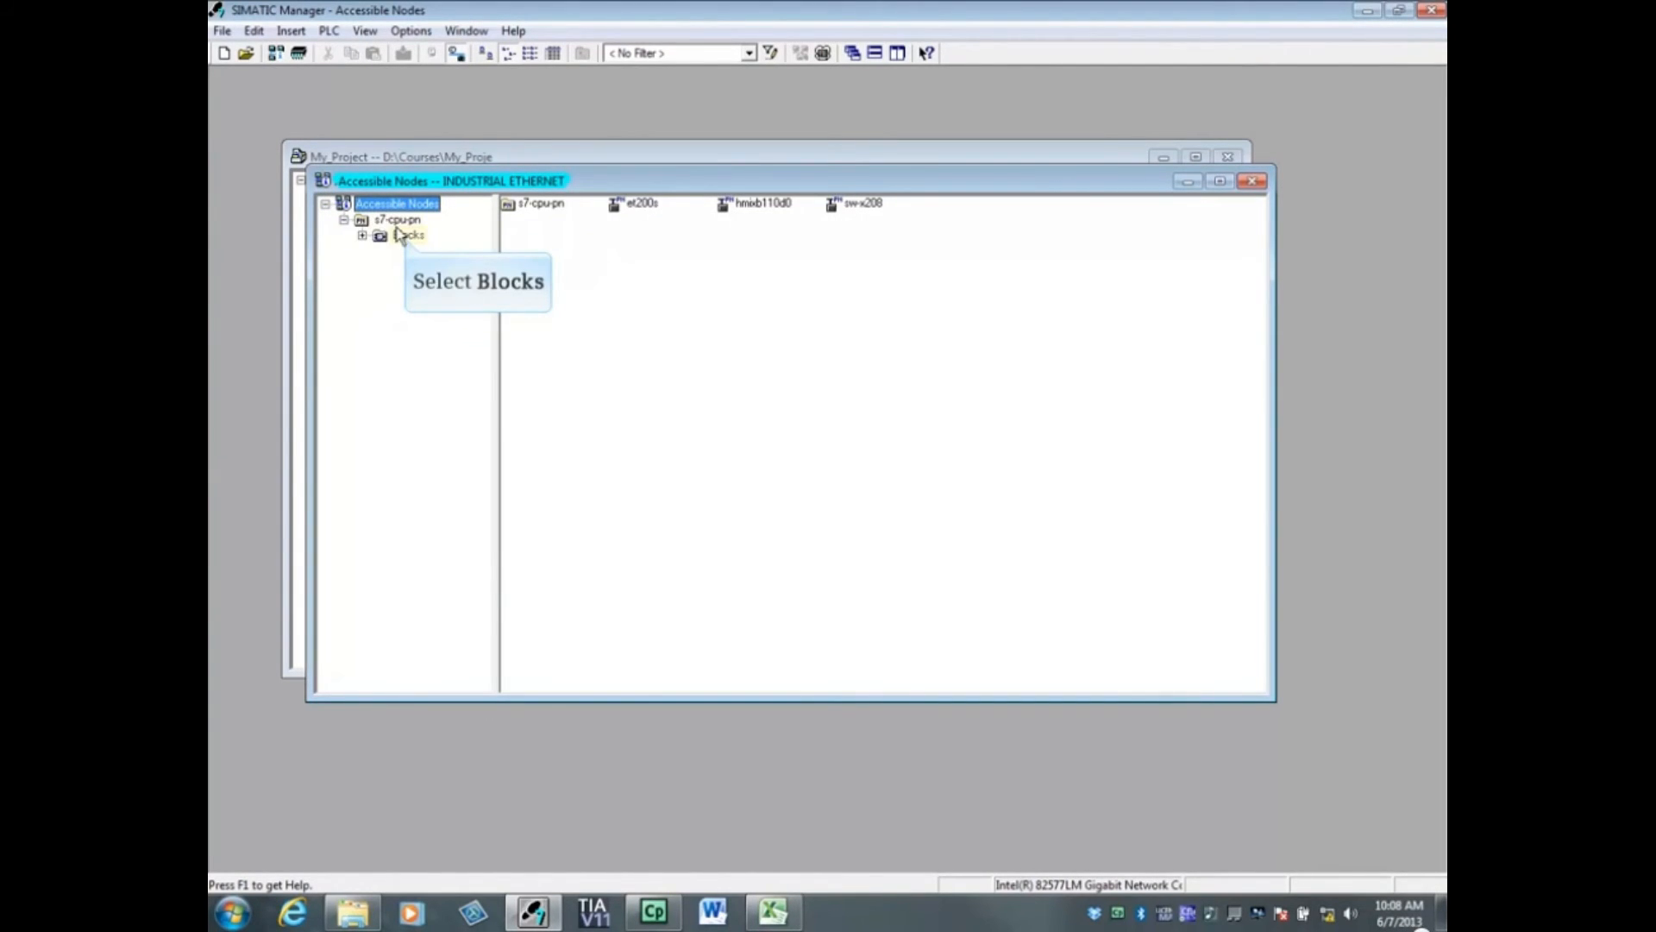
{"action": "left_click", "coordinate": [408, 234]}
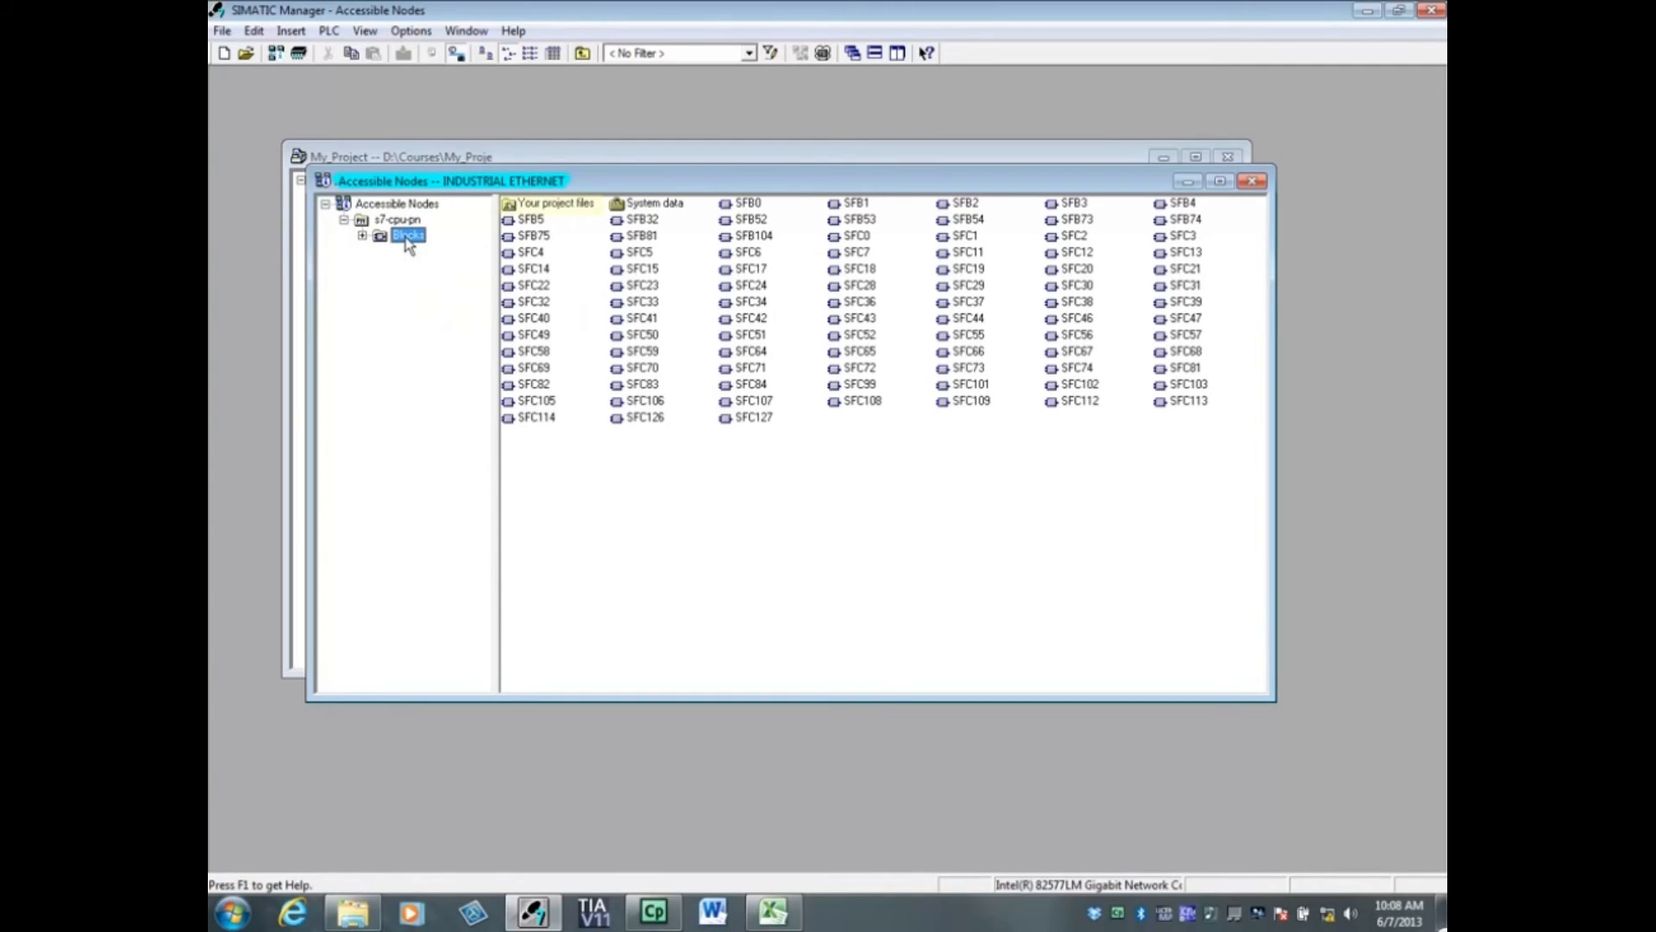
{"action": "mouse_move", "coordinate": [408, 234]}
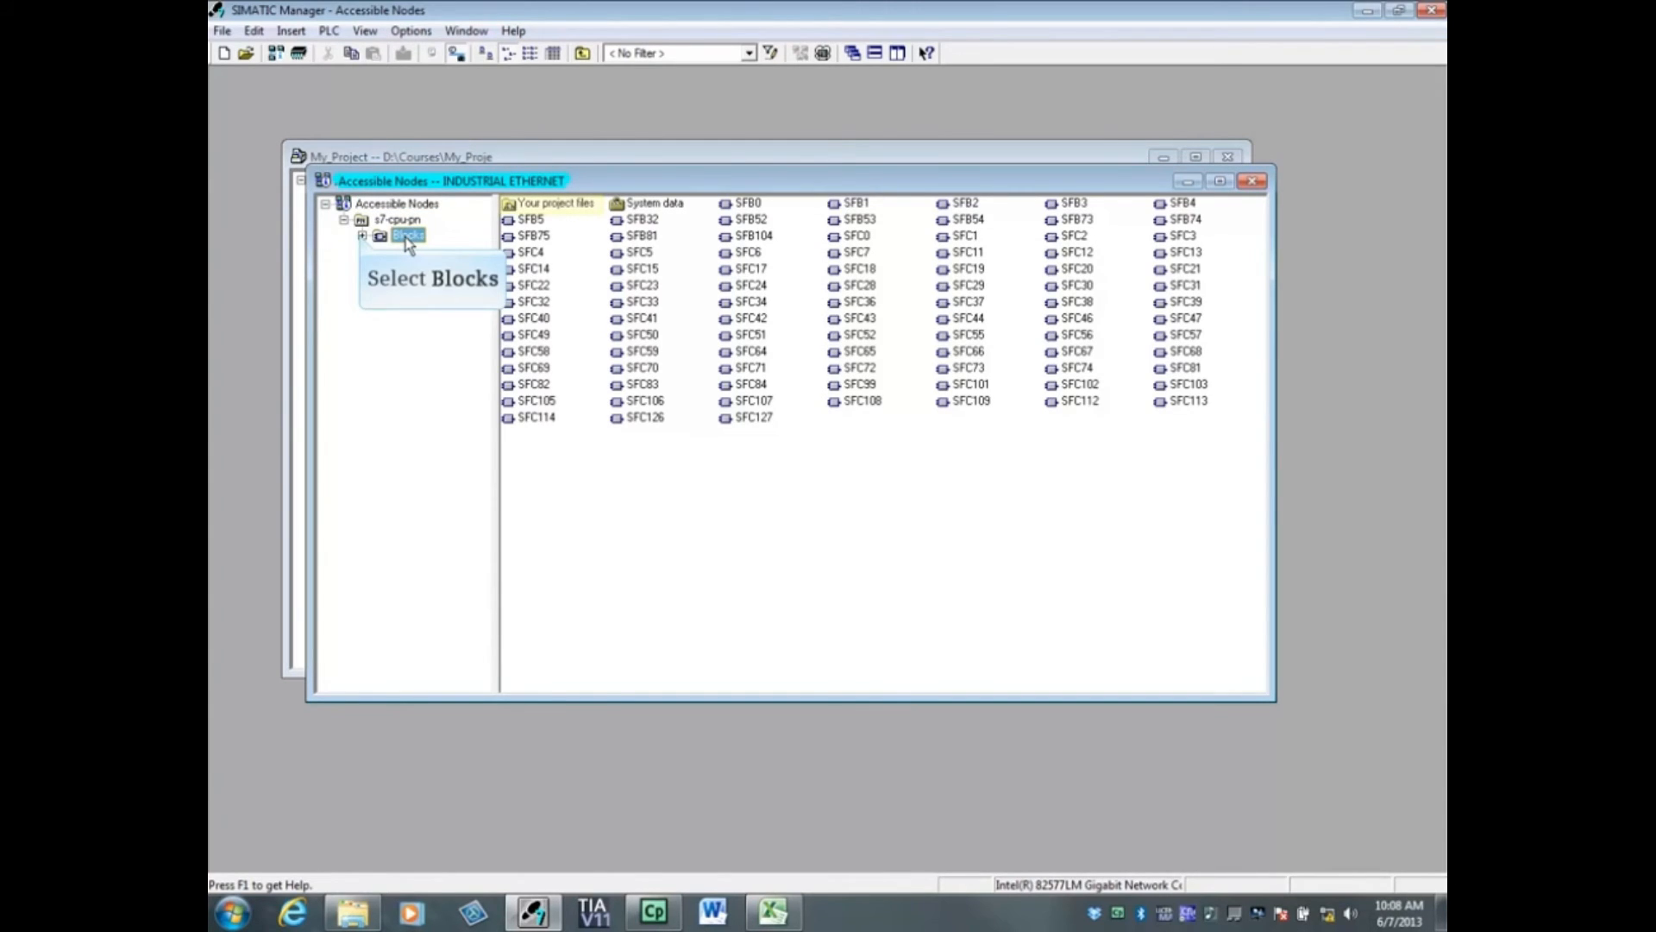
{"action": "left_click", "coordinate": [362, 235]}
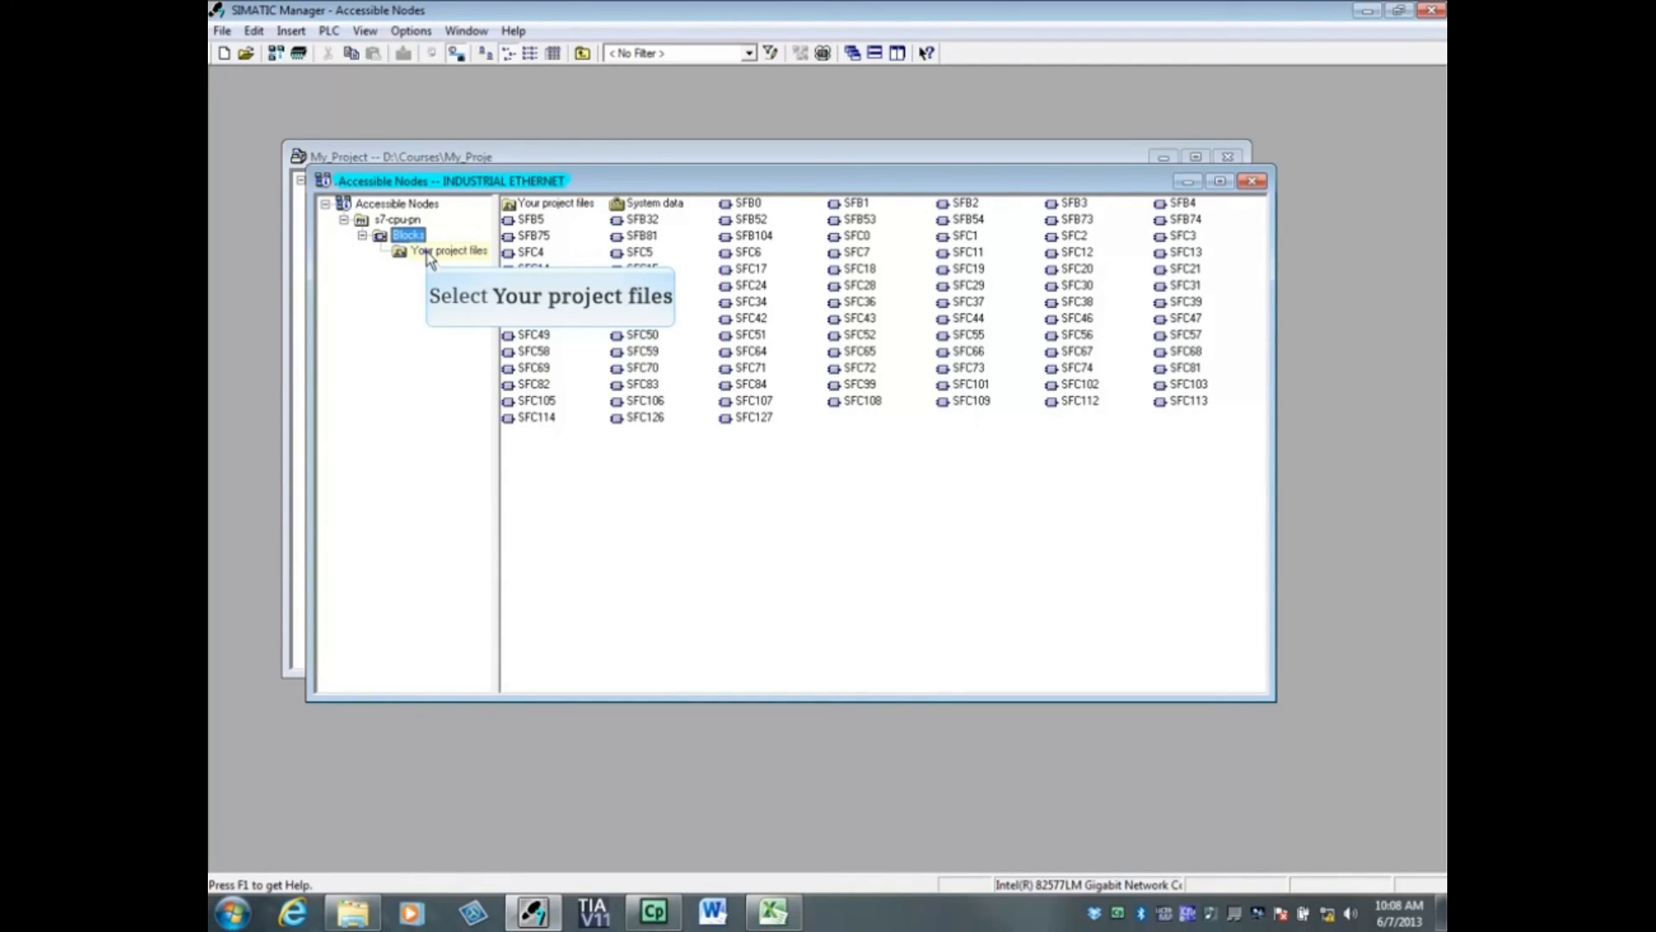
Select Your project files under Blocks to show the stored My_Project
{"action": "left_click", "coordinate": [447, 250]}
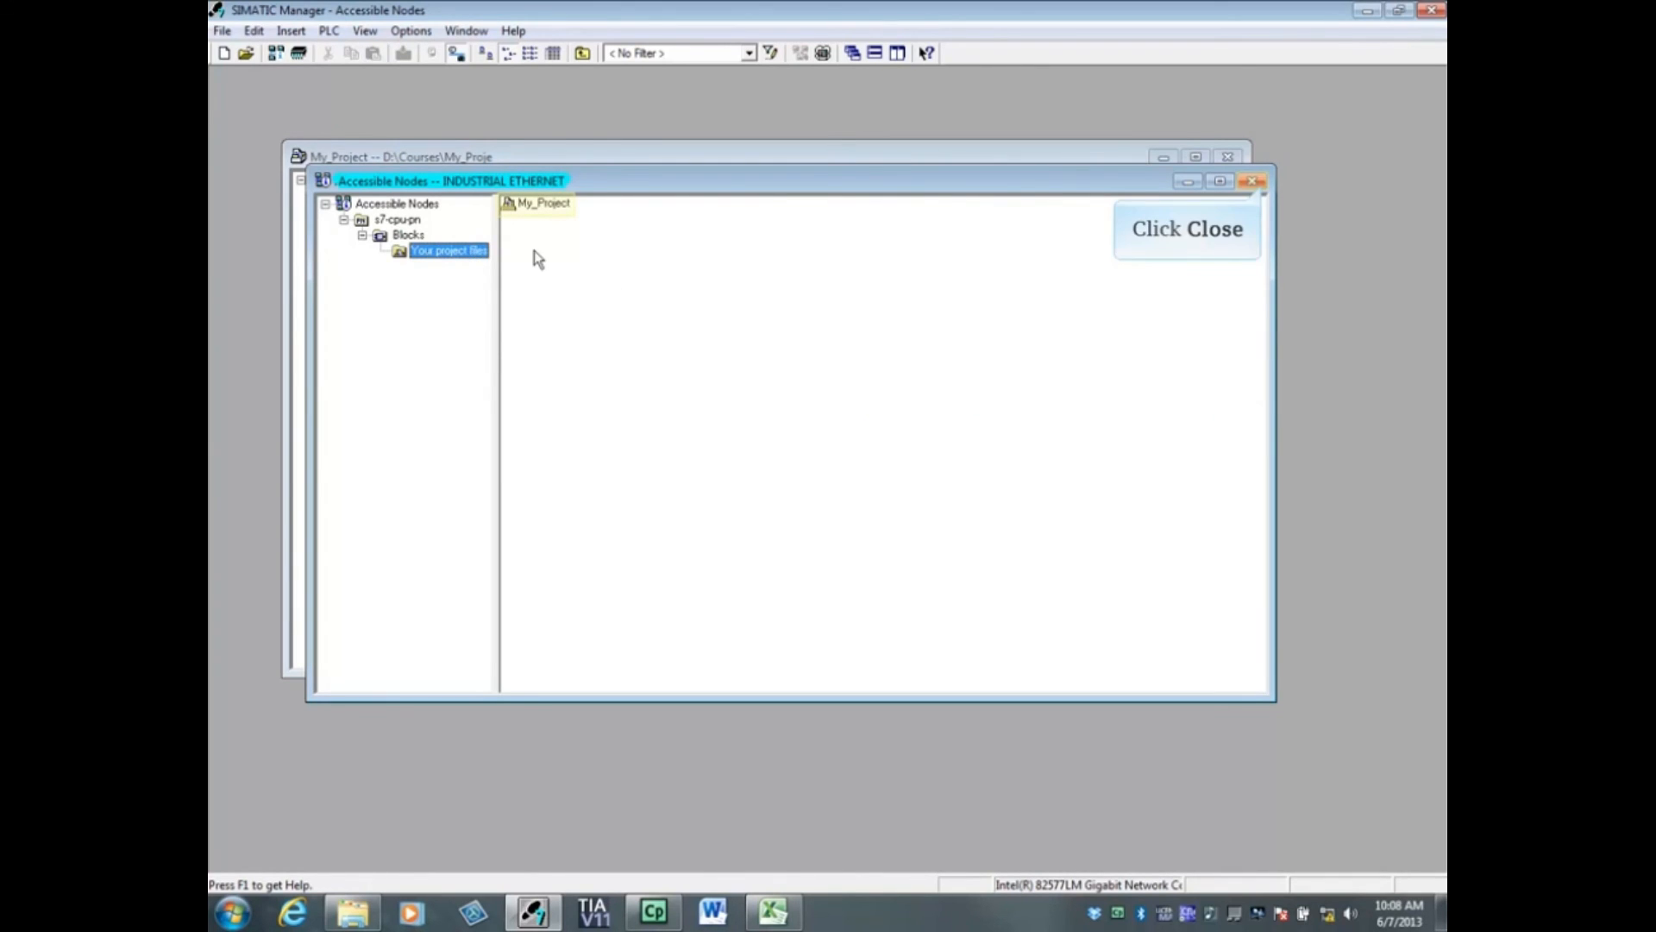
{"action": "mouse_move", "coordinate": [1251, 209]}
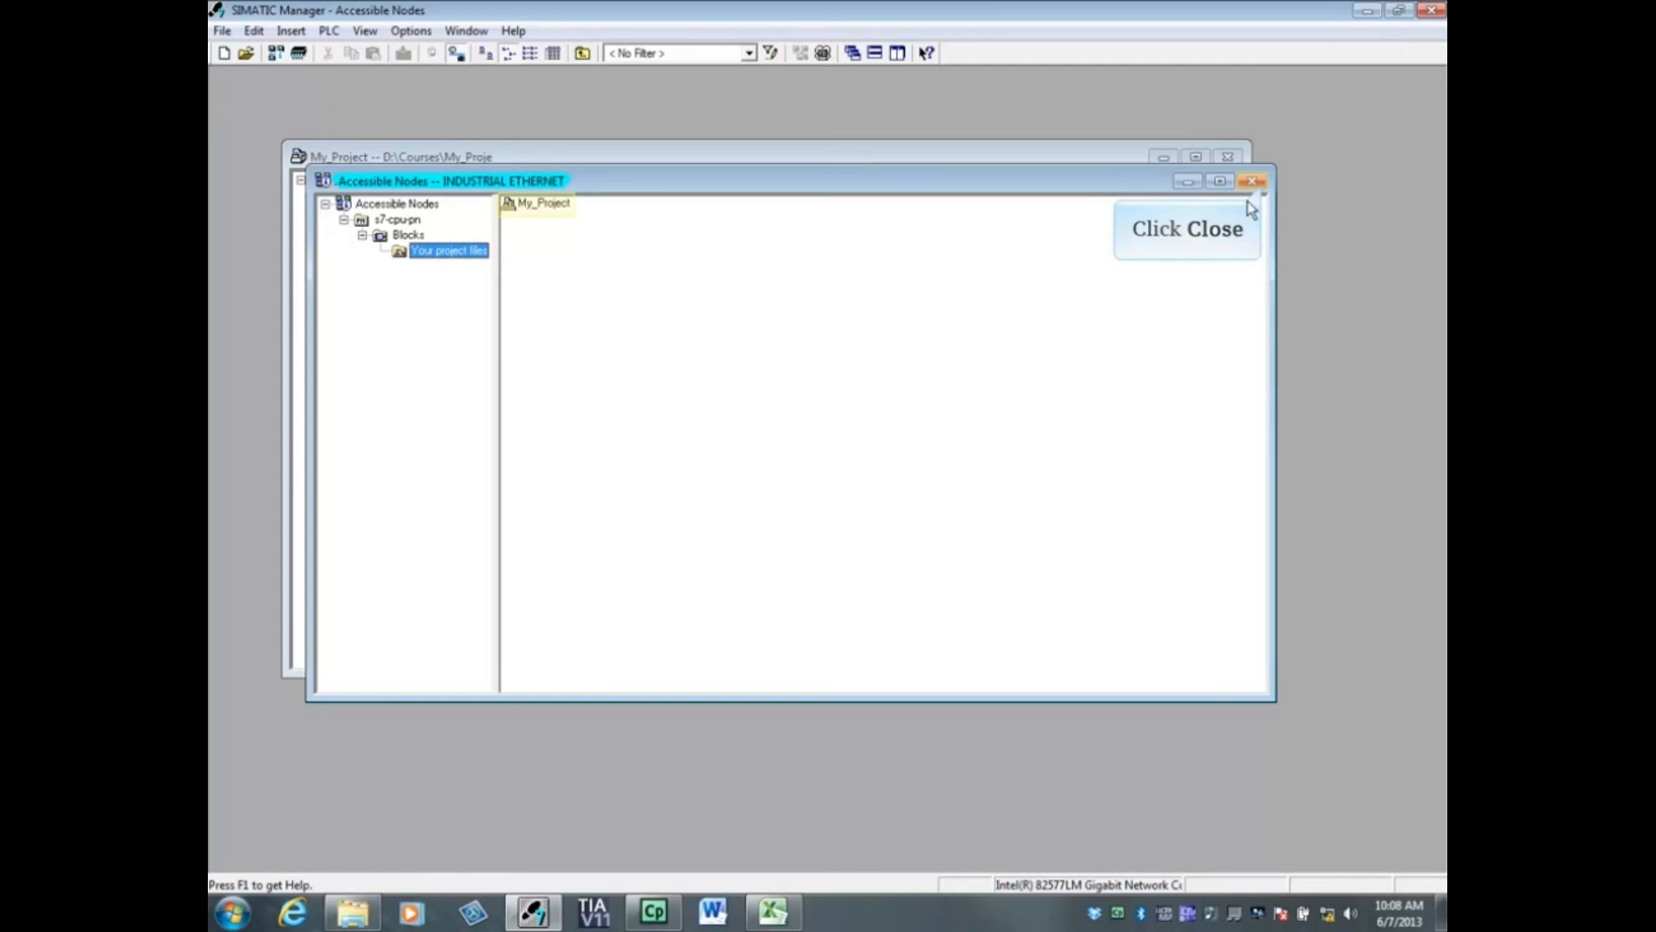